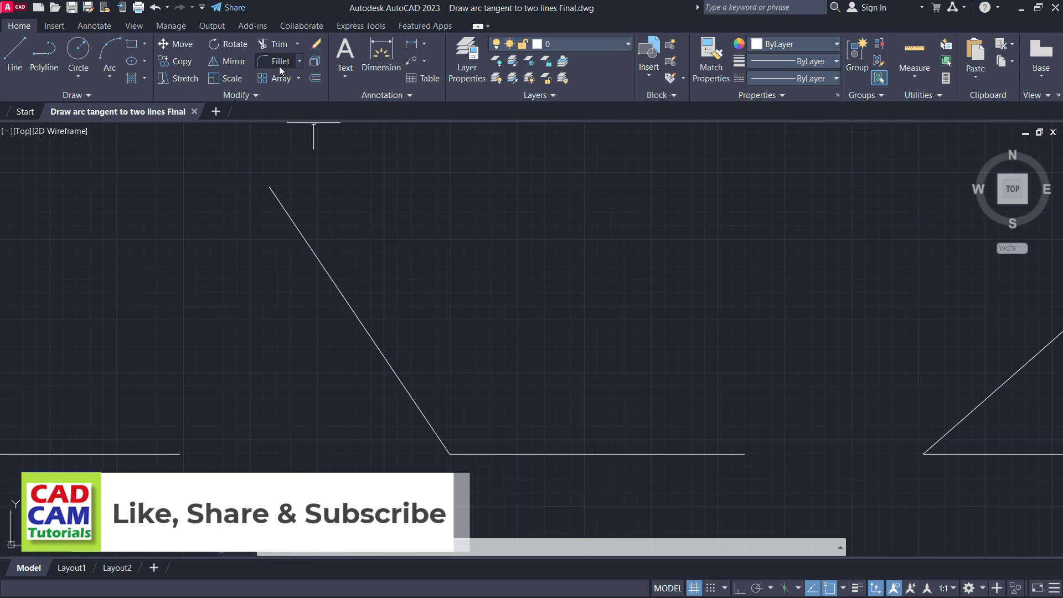
mouse_move(279, 61)
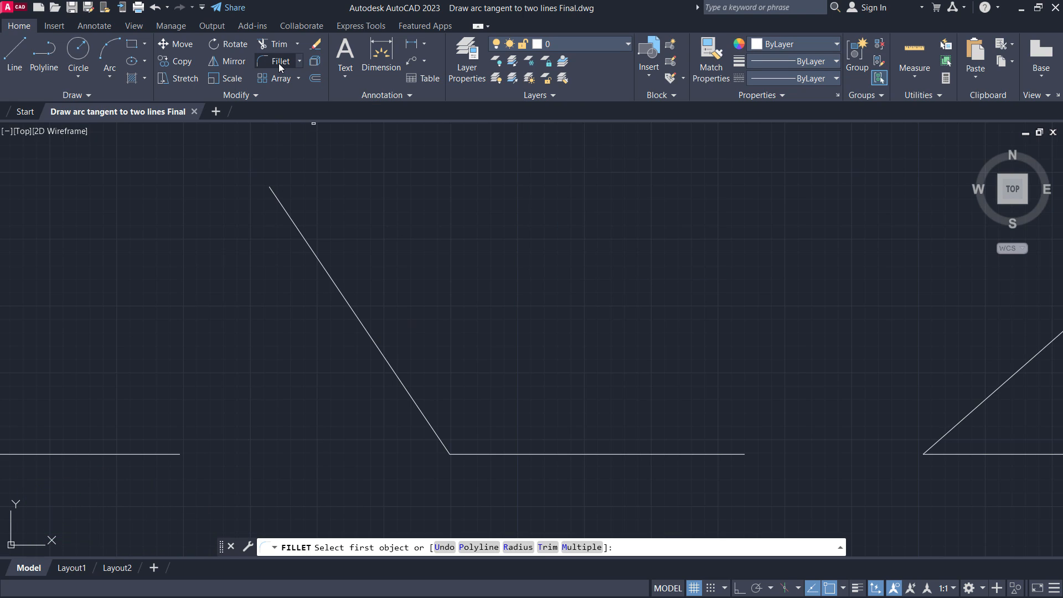
mouse_move(493, 412)
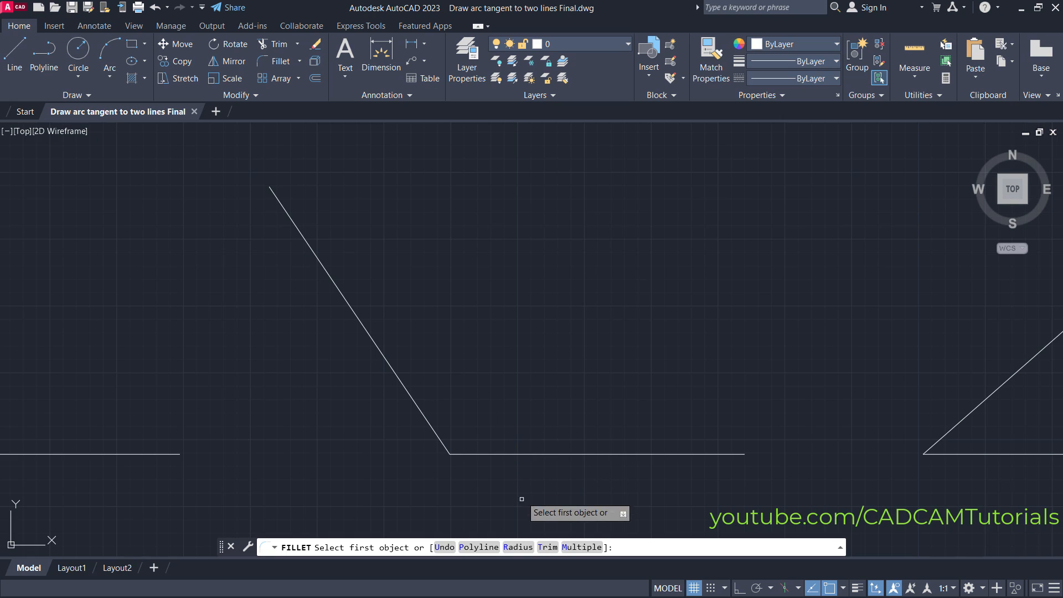
Fillet the middle pair's slanted and horizontal lines with a radius-50 tangent arc.
text(R)
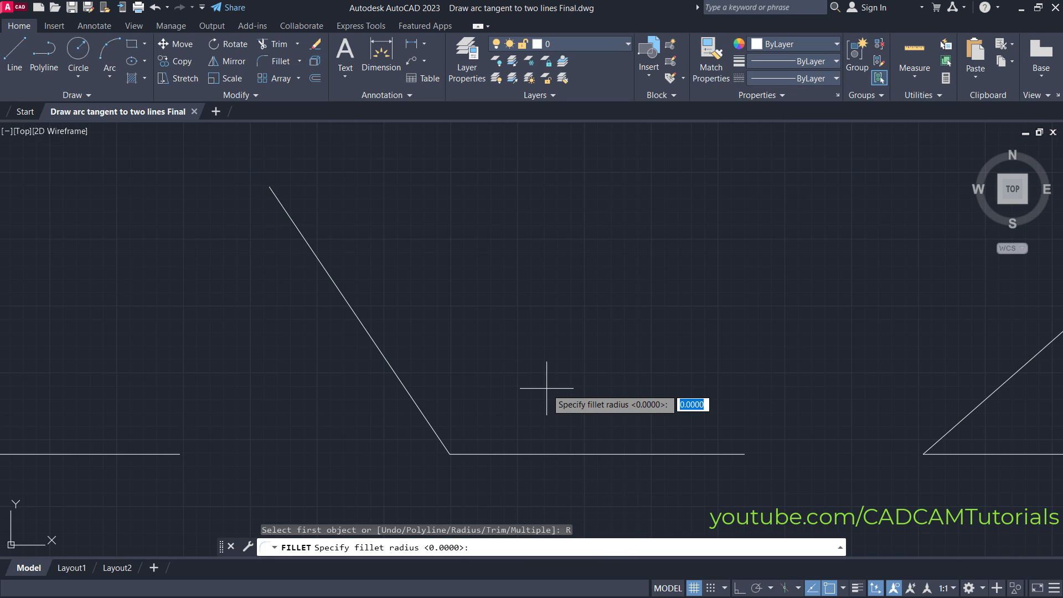
text(5)
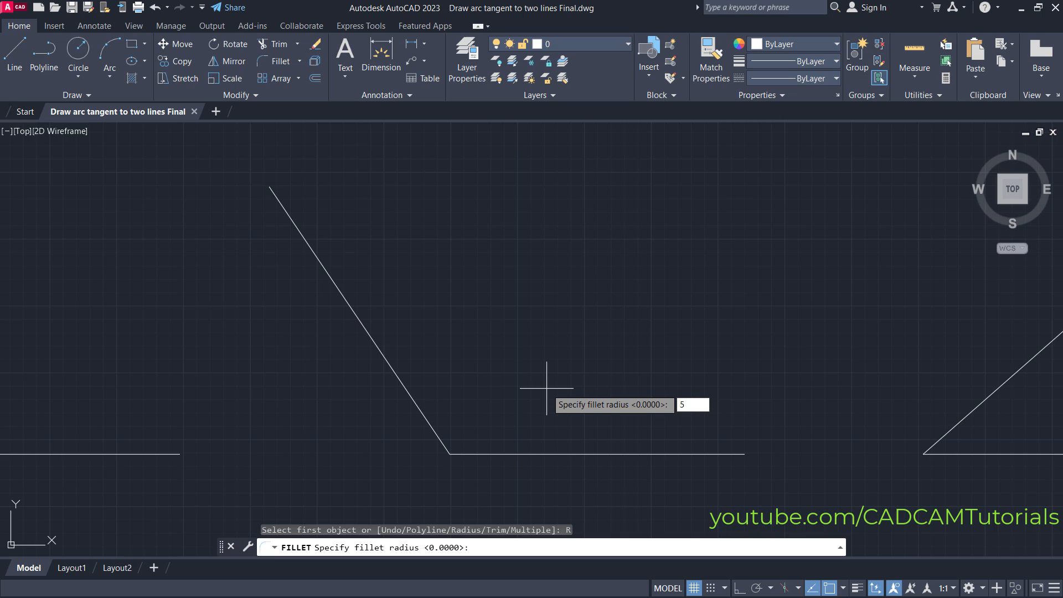
text(50)
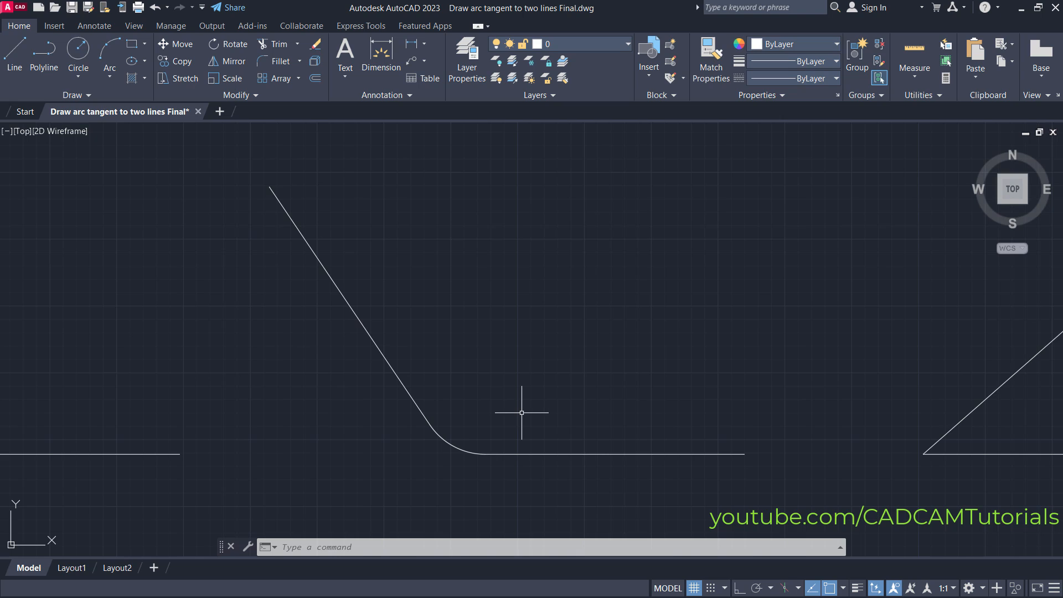
mouse_move(431, 438)
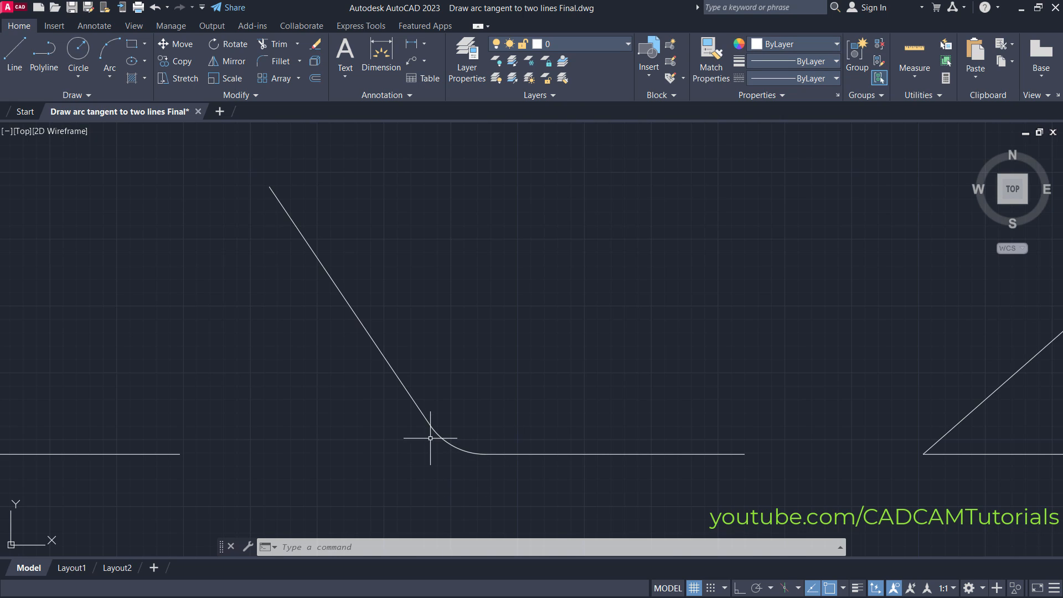
mouse_move(431, 451)
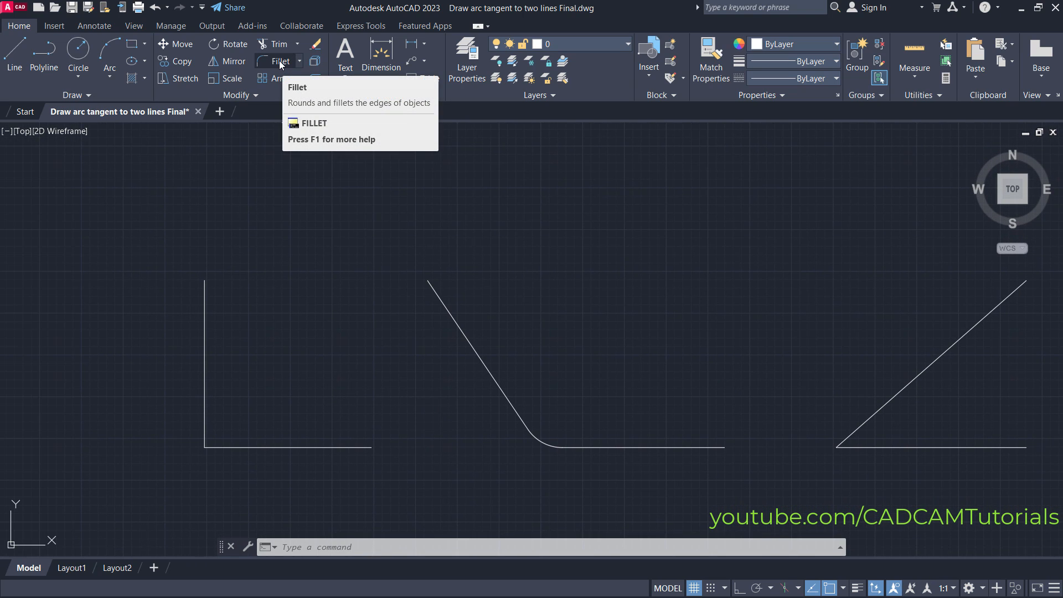
Start a new Fillet and switch its Trim mode to No trim so lines stay whole.
click(280, 60)
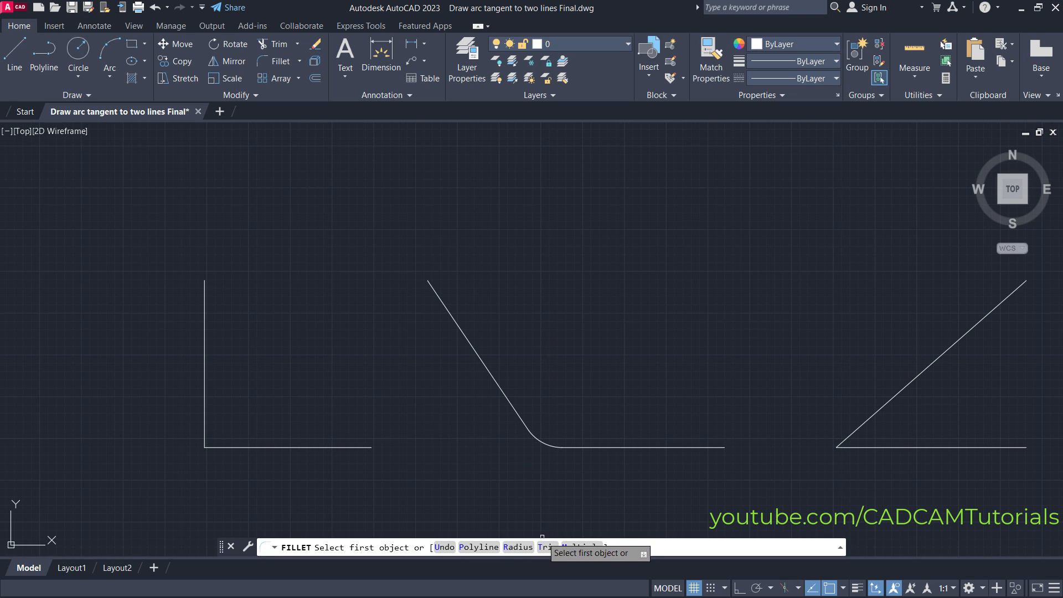
click(546, 548)
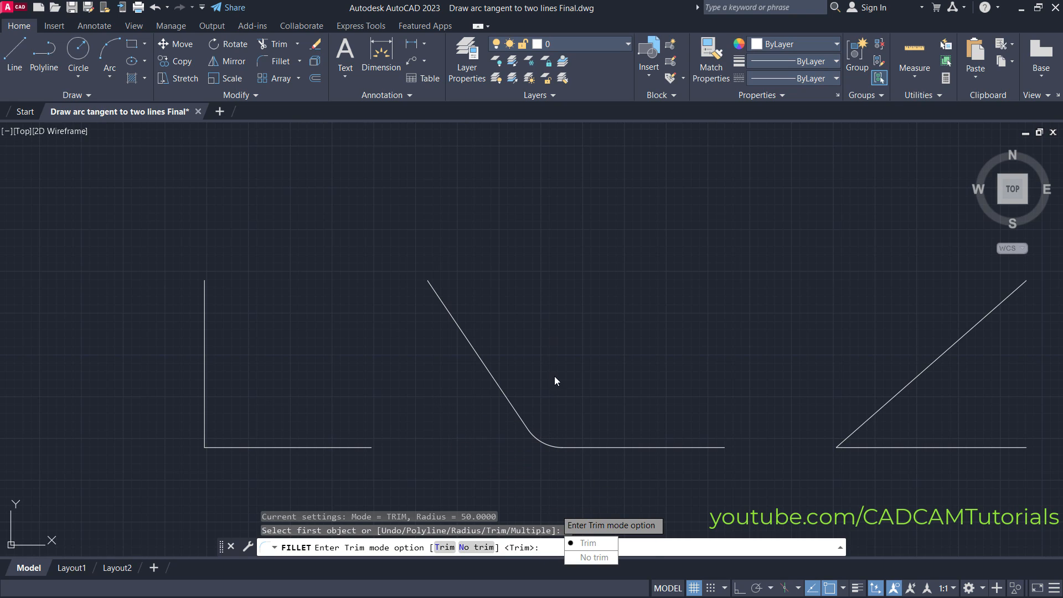
text(T)
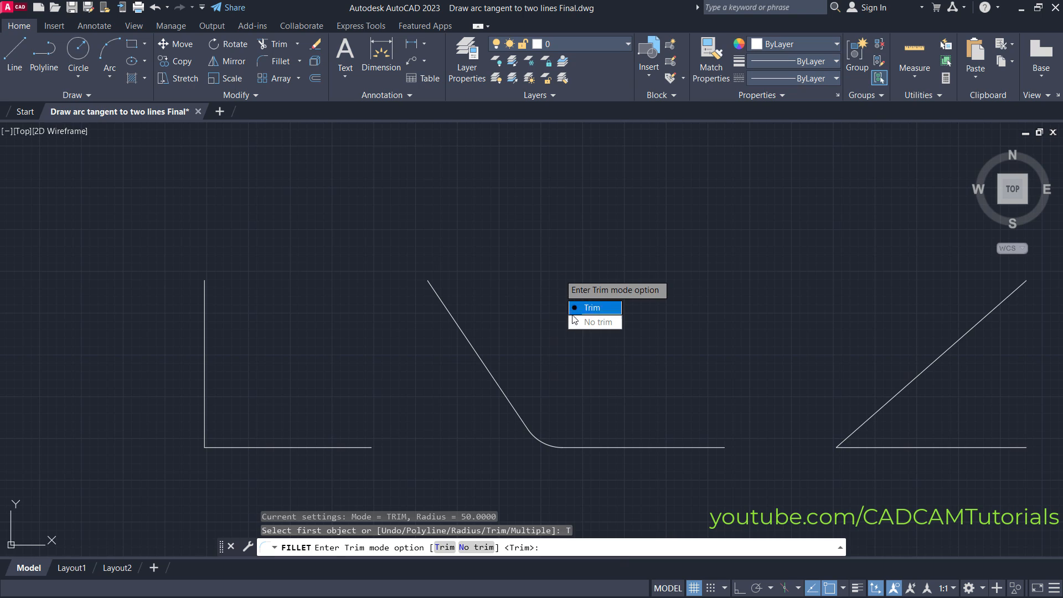
click(592, 307)
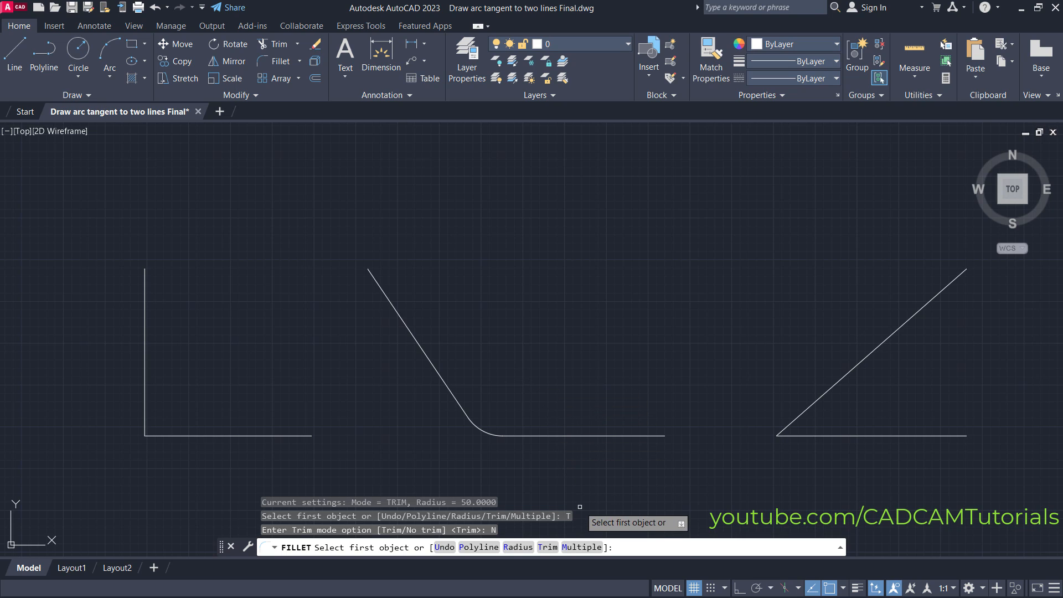
Use Multiple mode to add radius-50 arcs to the left and right pairs, lines untrimmed.
text(Multiple]: M)
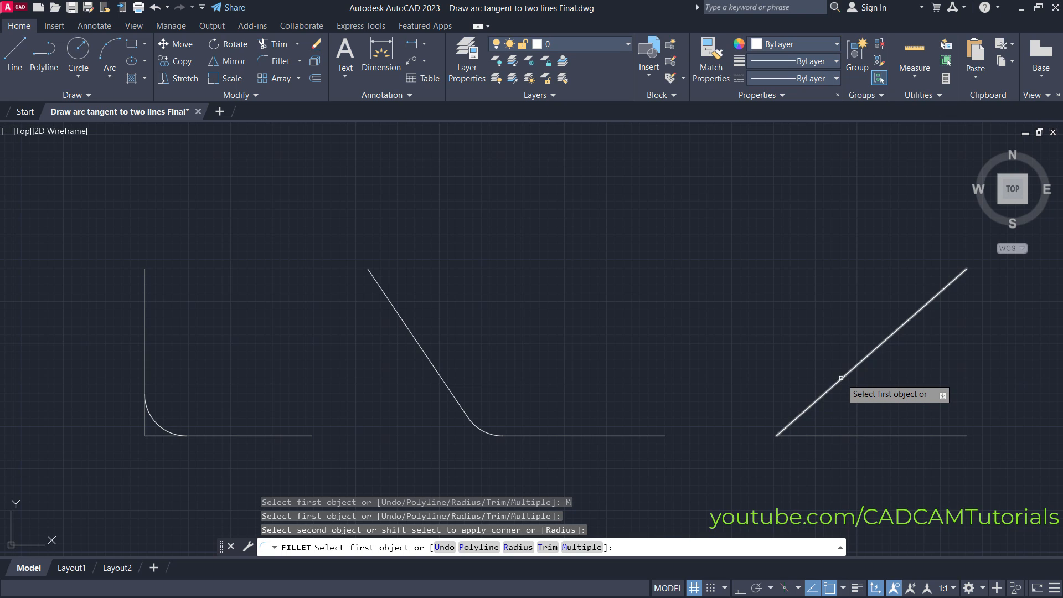
click(840, 378)
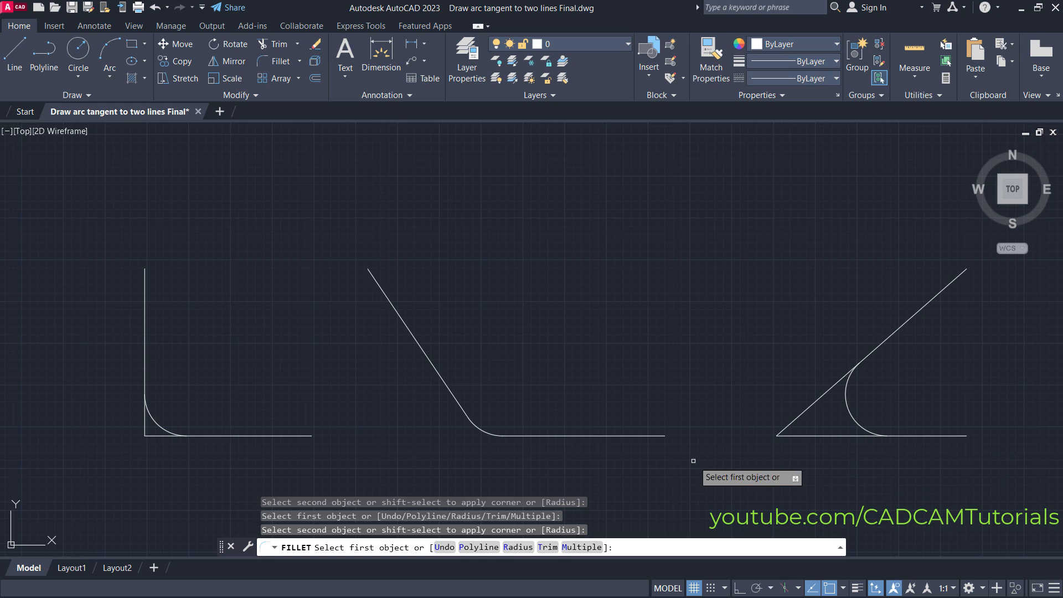
mouse_move(652, 468)
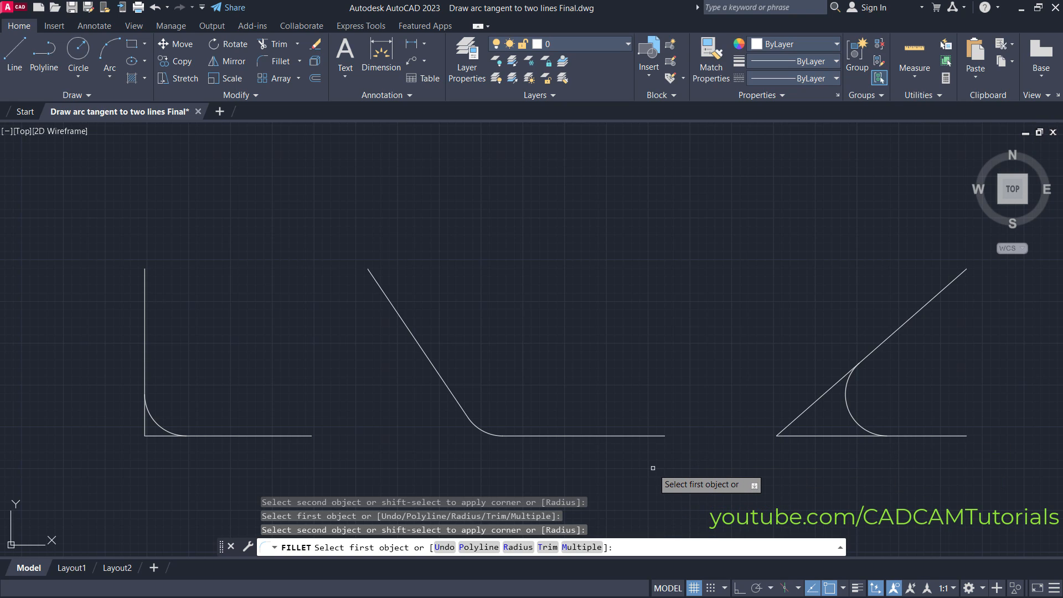